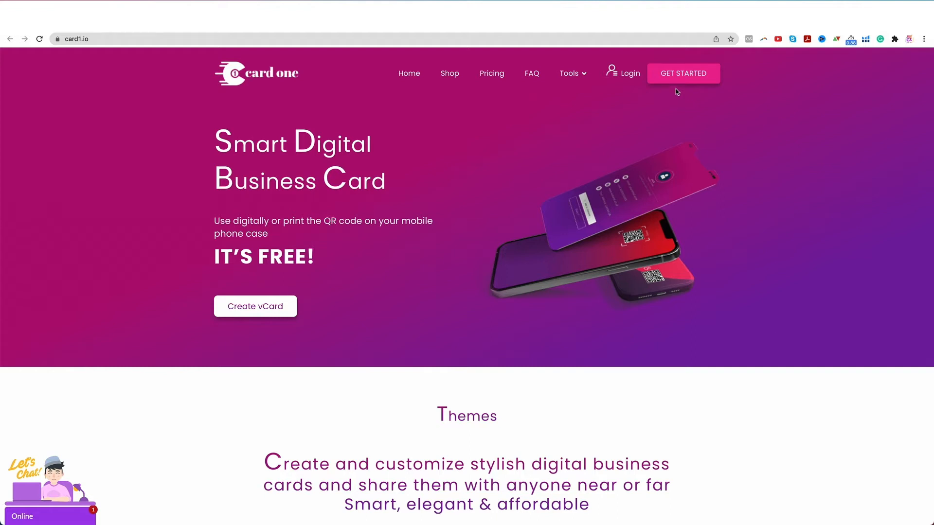
{"action": "mouse_move", "coordinate": [682, 81]}
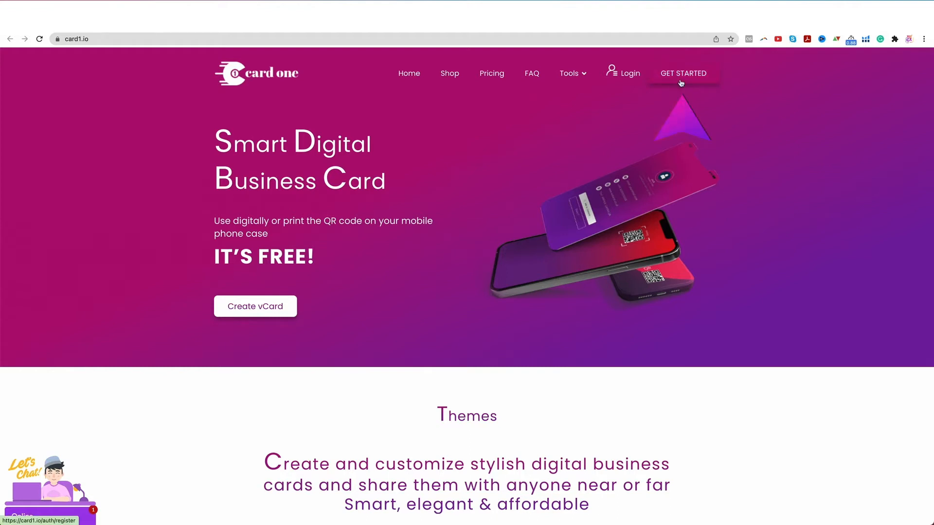
Register a new Card One account with first name, last name, email and password.
{"action": "left_click", "coordinate": [683, 73]}
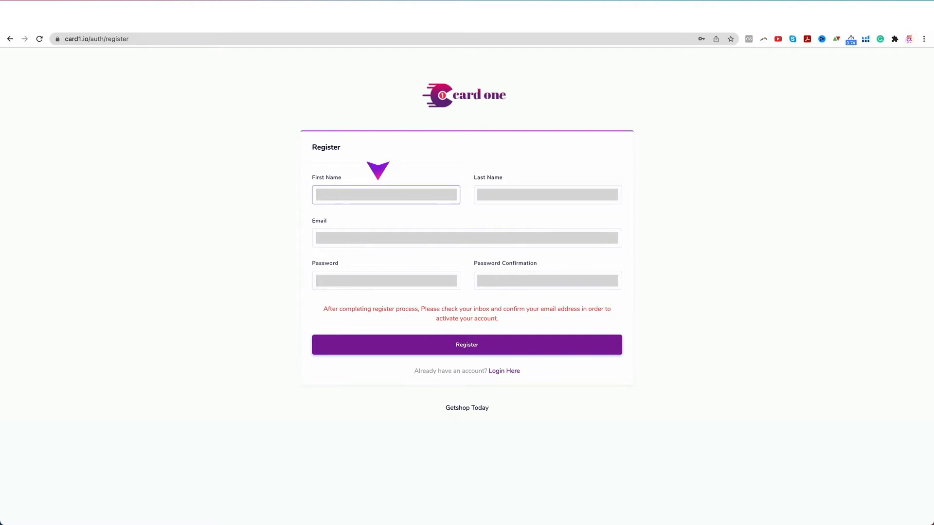
{"action": "left_click", "coordinate": [466, 237]}
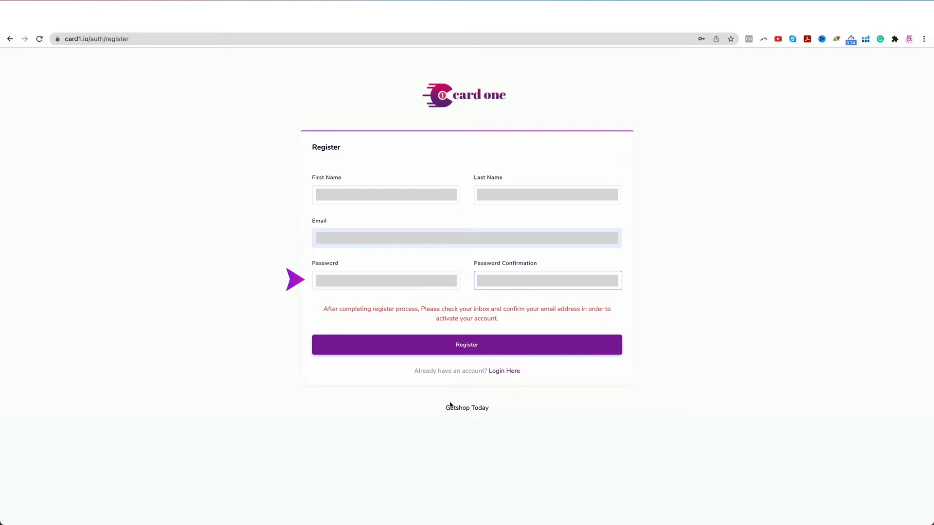
{"action": "mouse_move", "coordinate": [466, 344]}
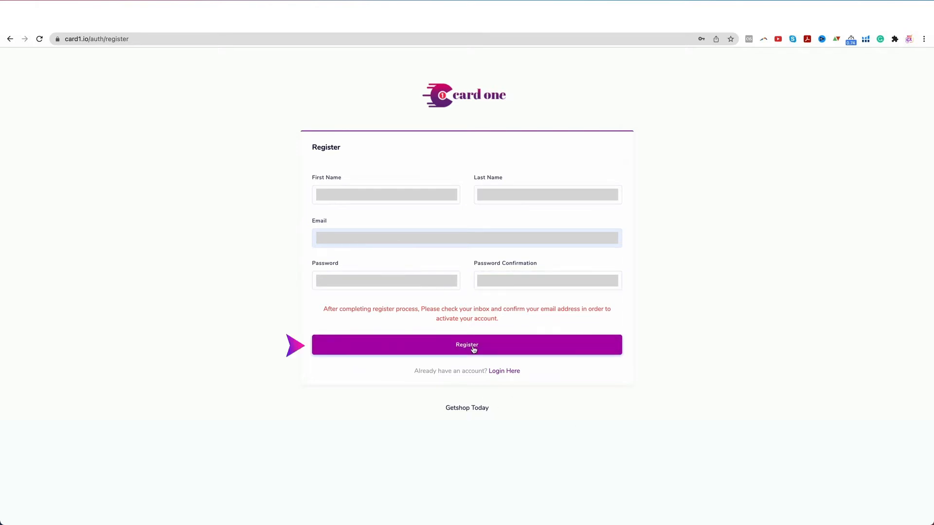
{"action": "left_click", "coordinate": [466, 345]}
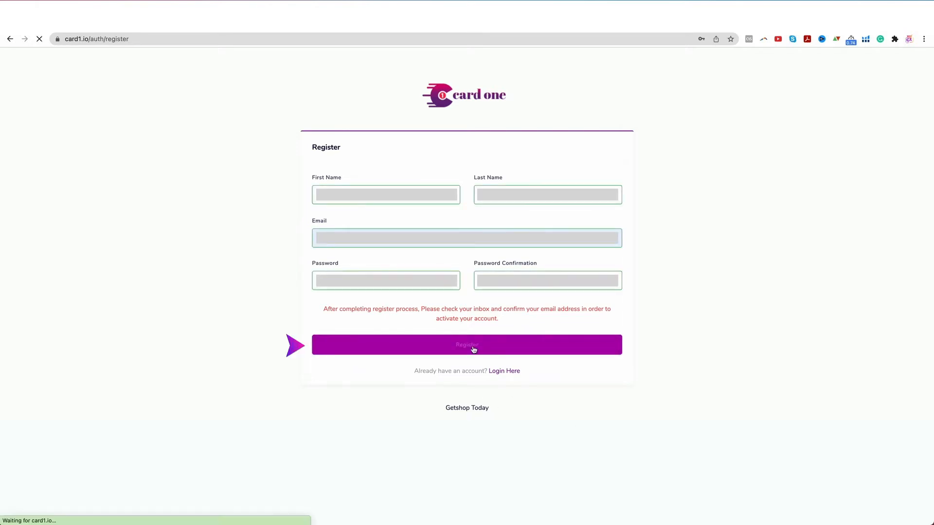
{"action": "left_click", "coordinate": [465, 344]}
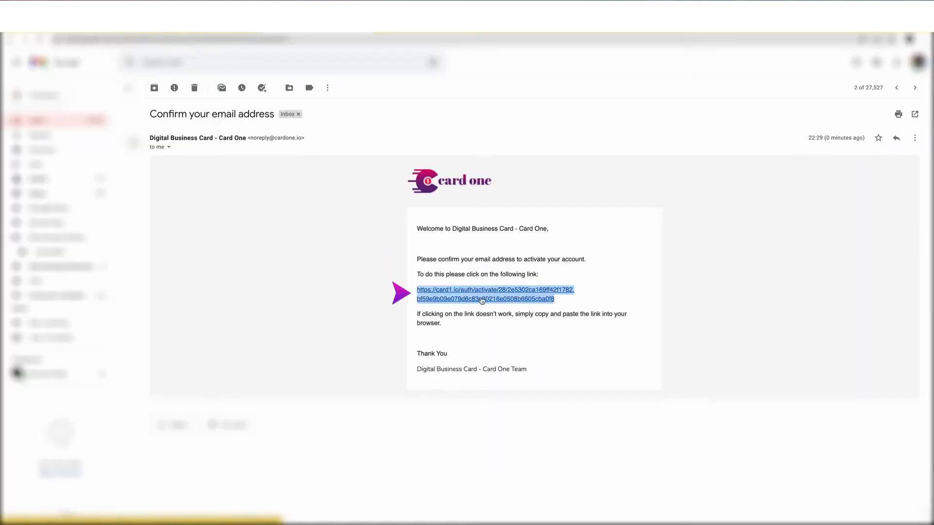
Copy the activation link from the 'Confirm your email address' email.
{"action": "right_click", "coordinate": [483, 294]}
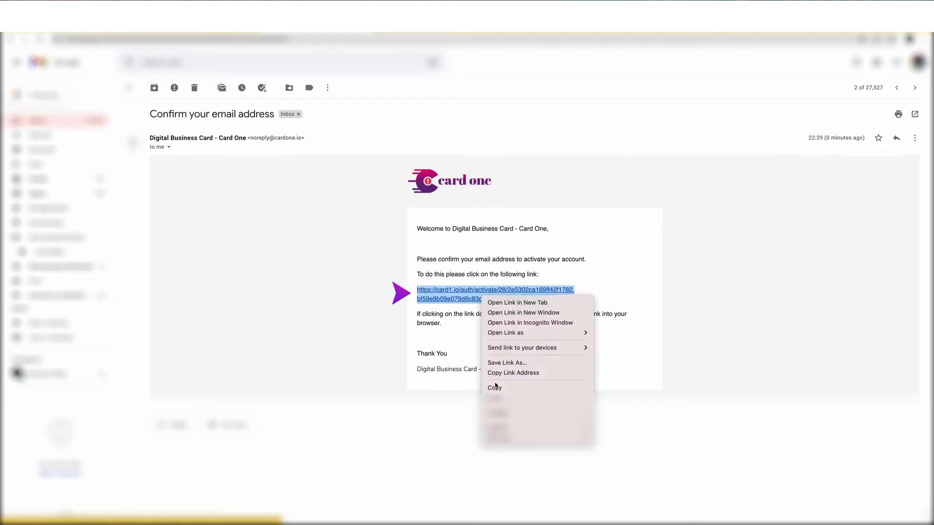
{"action": "left_click", "coordinate": [516, 302]}
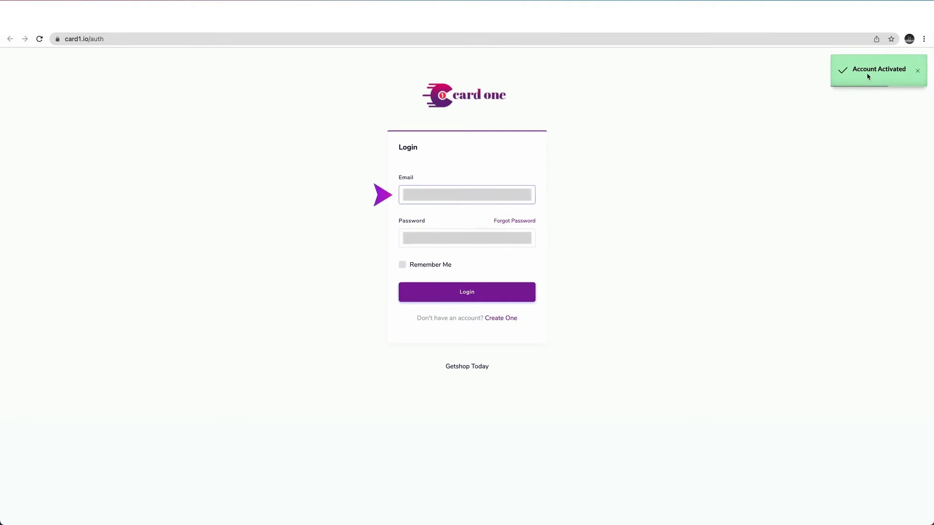
Activate the account via the link and log in with the new email and password.
{"action": "left_click", "coordinate": [466, 237]}
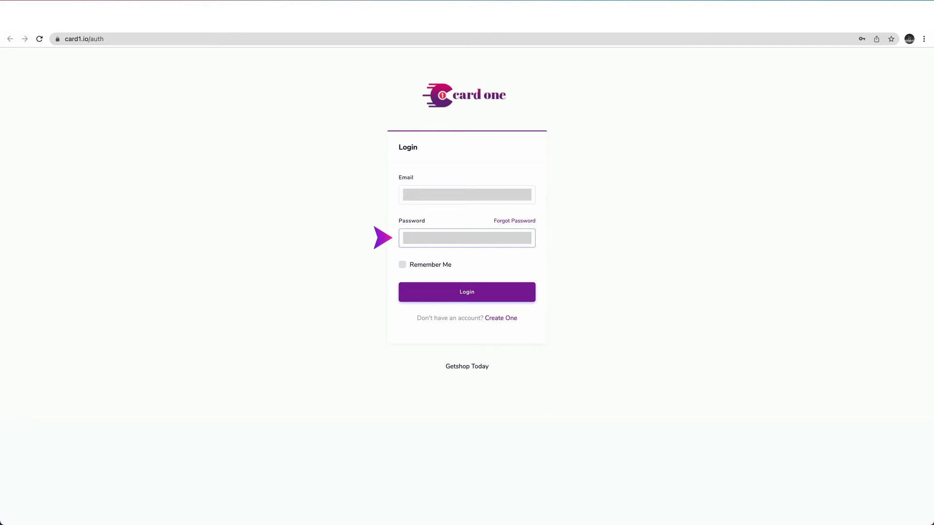
{"action": "mouse_move", "coordinate": [475, 300]}
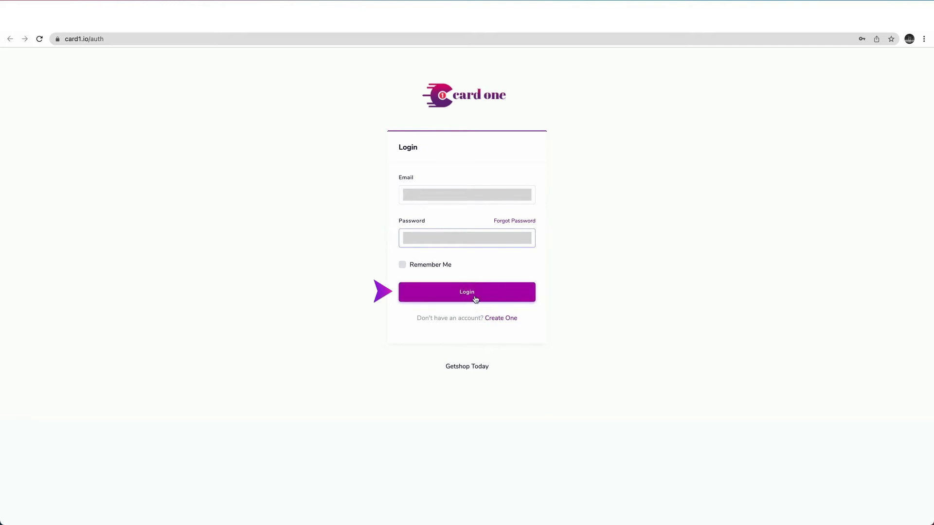
{"action": "left_click", "coordinate": [466, 291]}
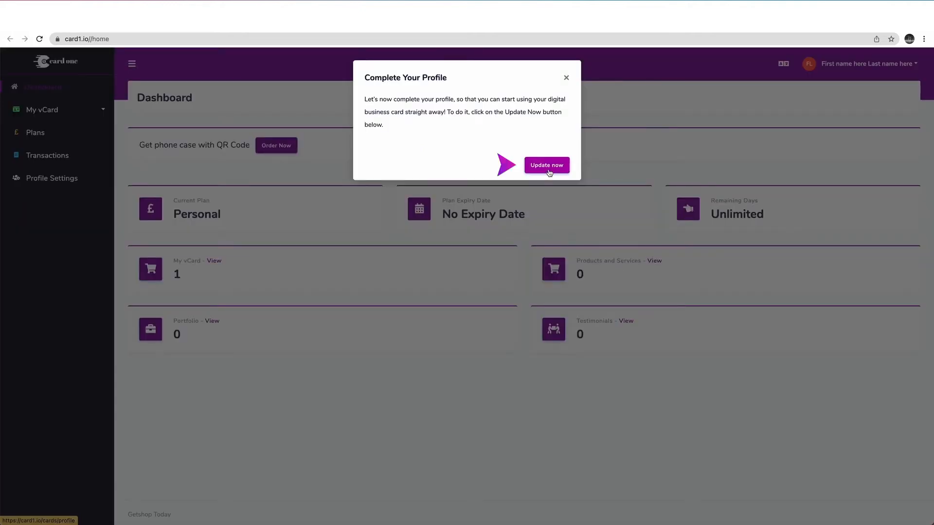
Attach Profile Image.jpg as the profile image and choose a banner image for the vCard.
{"action": "left_click", "coordinate": [545, 165]}
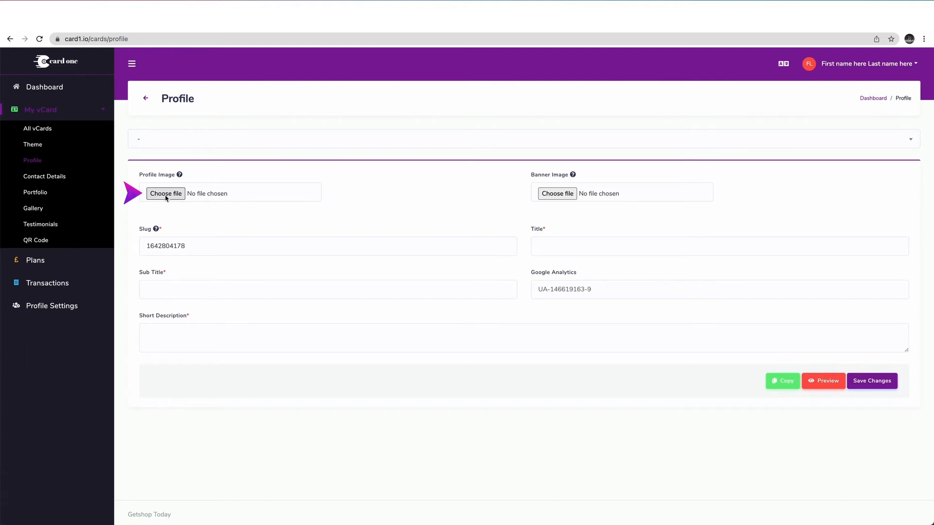
{"action": "left_click", "coordinate": [166, 194]}
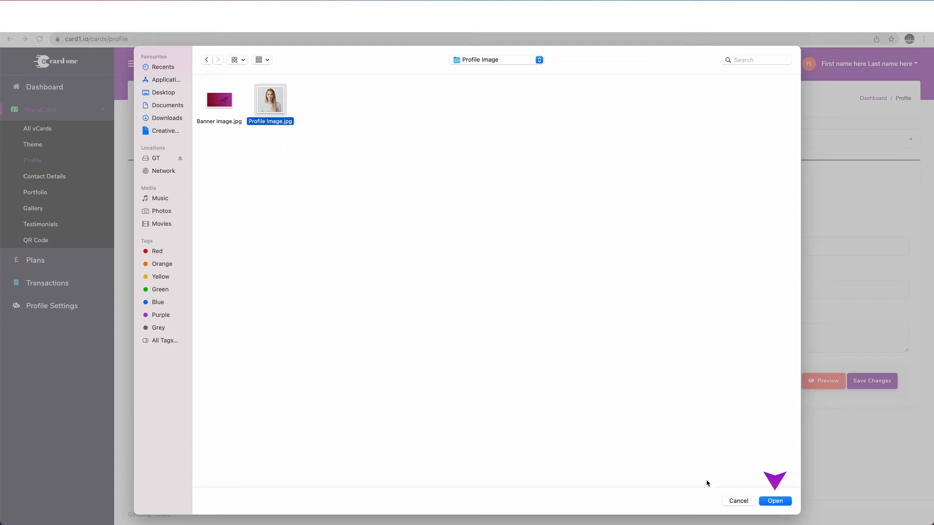
{"action": "left_click", "coordinate": [775, 500]}
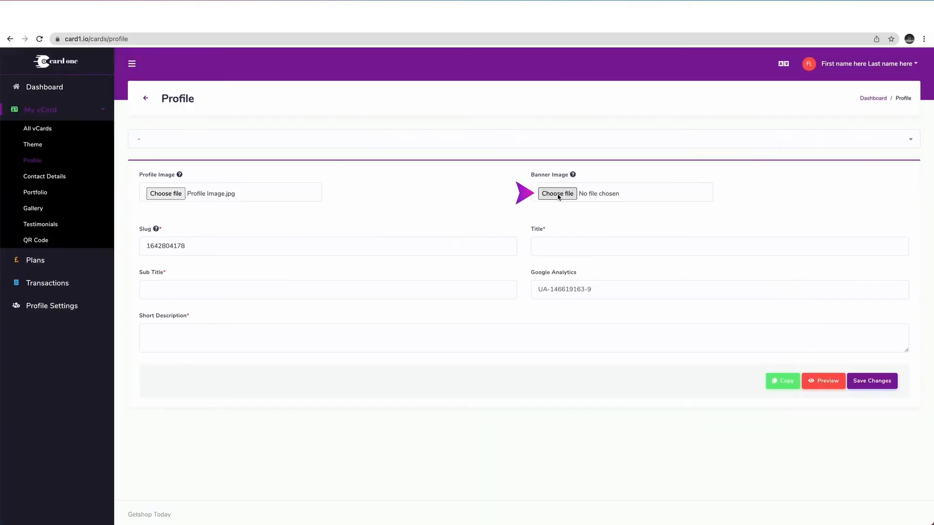
{"action": "left_click", "coordinate": [556, 193]}
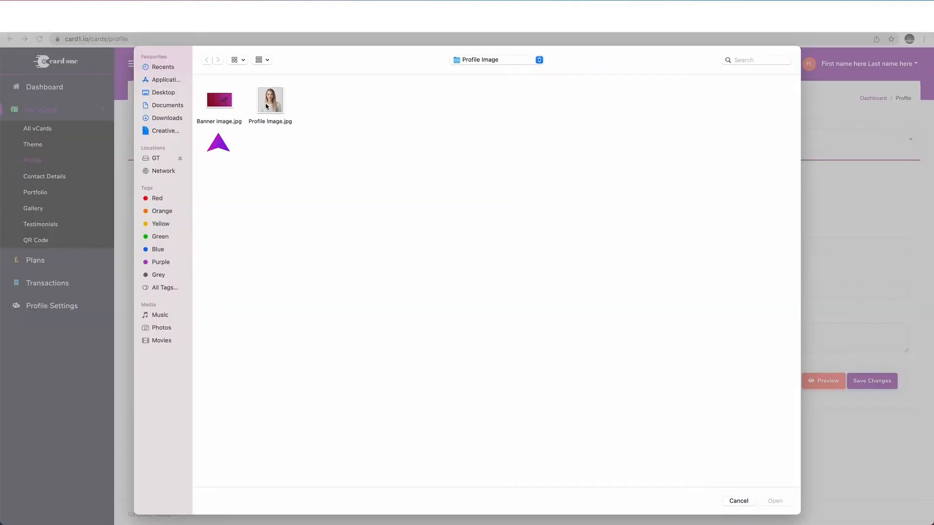
{"action": "left_click", "coordinate": [774, 501]}
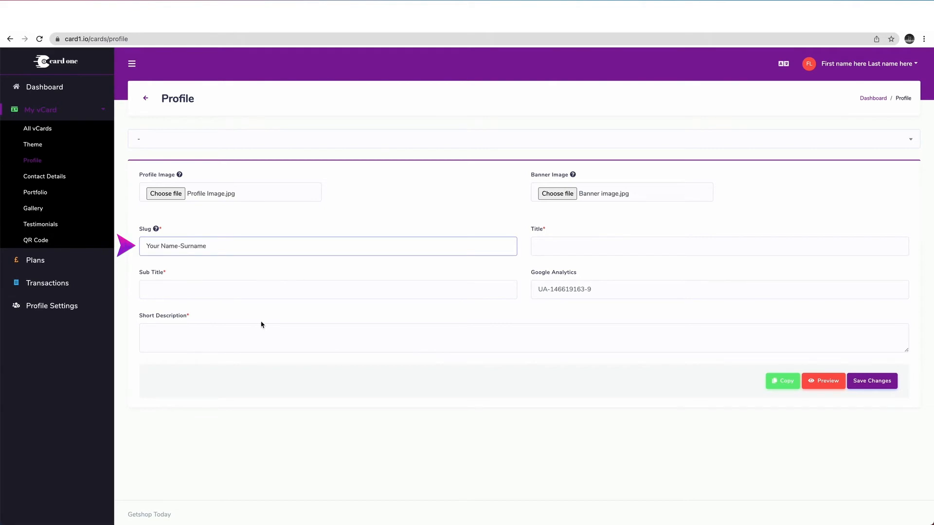
{"action": "mouse_move", "coordinate": [257, 325]}
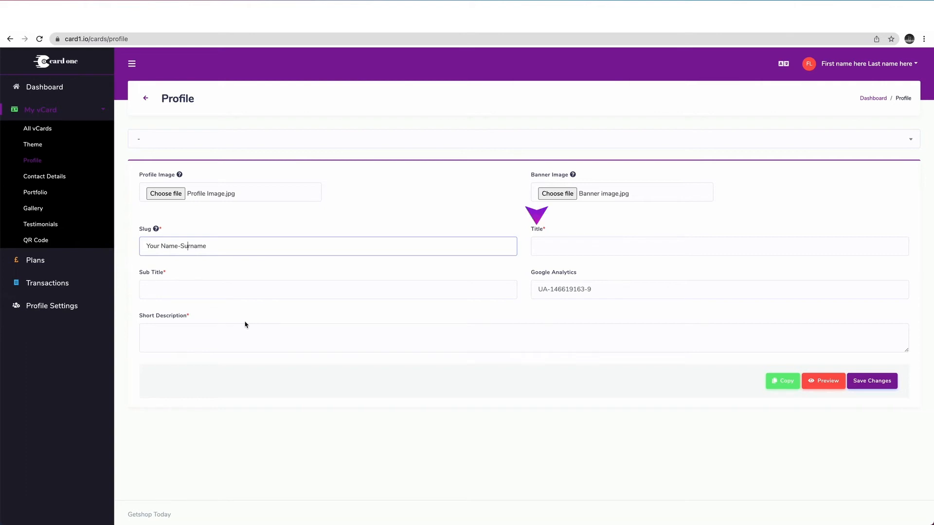
Save the profile with slug, title 'Your Name', sub title and short description, and proceed to contact details.
{"action": "type", "text": "Your Name here"}
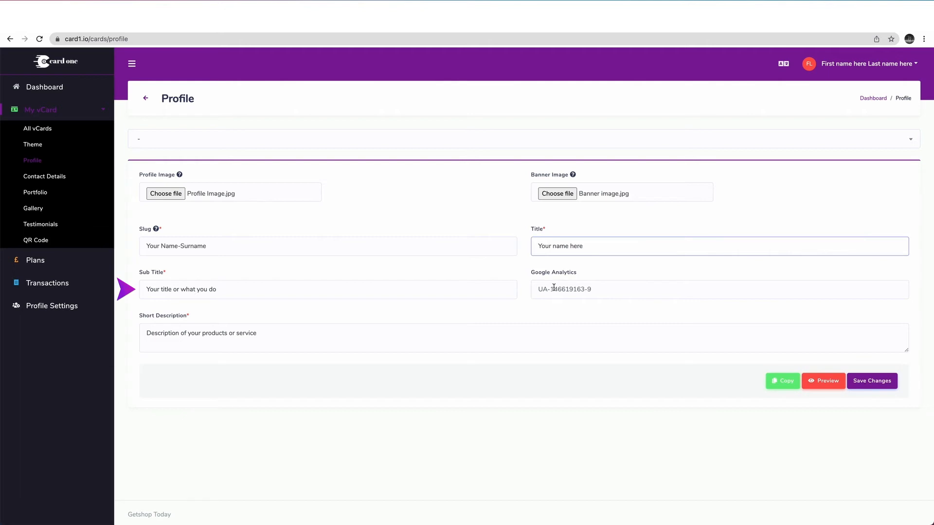
{"action": "mouse_move", "coordinate": [552, 289]}
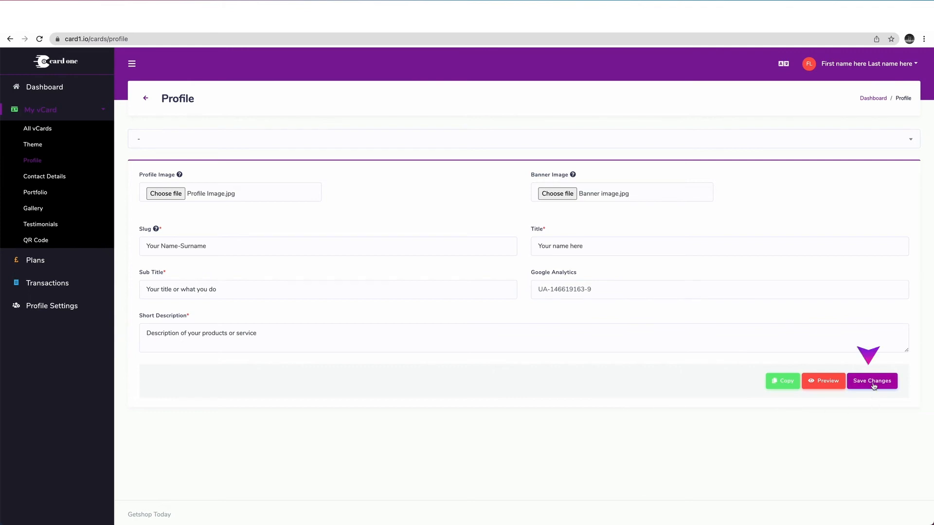
{"action": "left_click", "coordinate": [872, 381]}
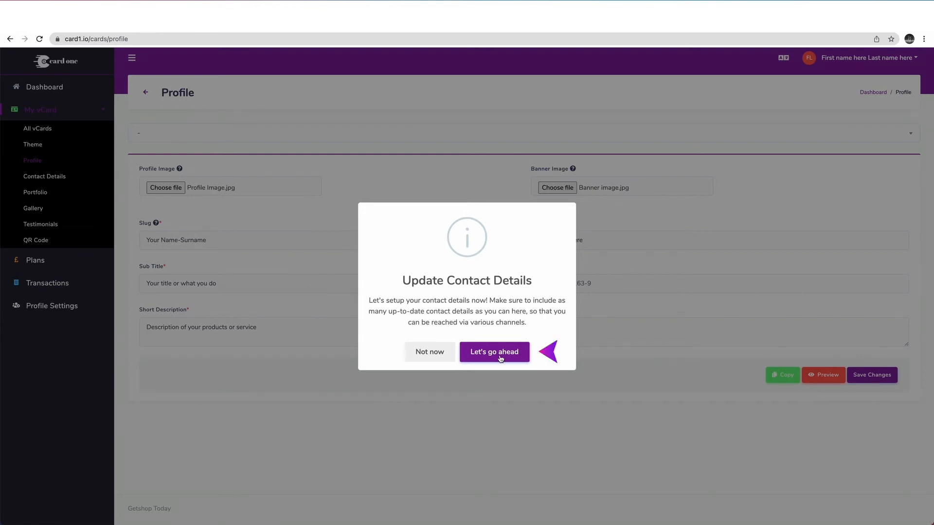
{"action": "left_click", "coordinate": [494, 351]}
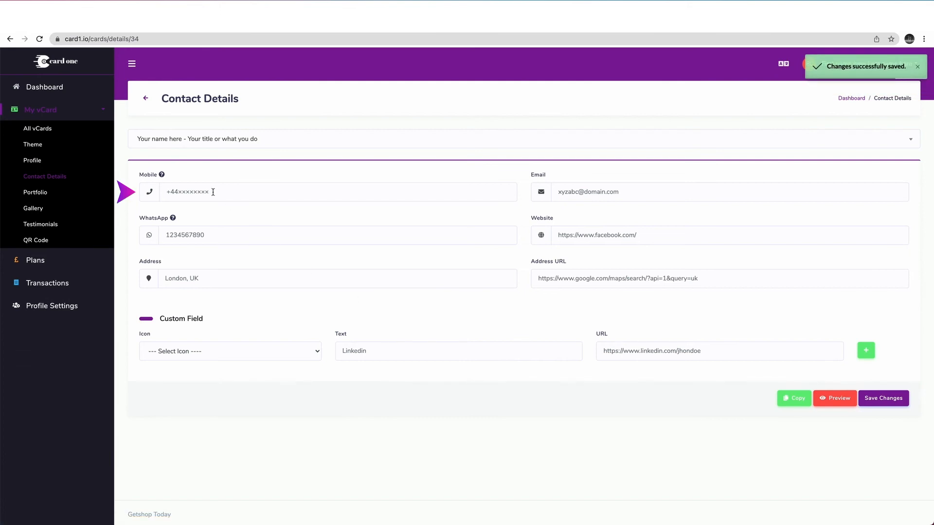
{"action": "left_click", "coordinate": [336, 192]}
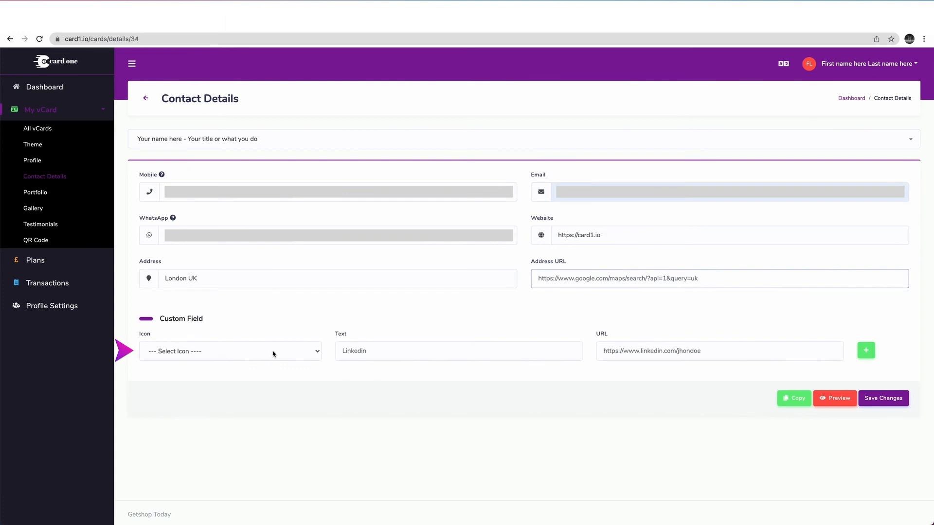
Set the custom contact field icon to Linkedin for the Linkedin link.
{"action": "left_click", "coordinate": [228, 351]}
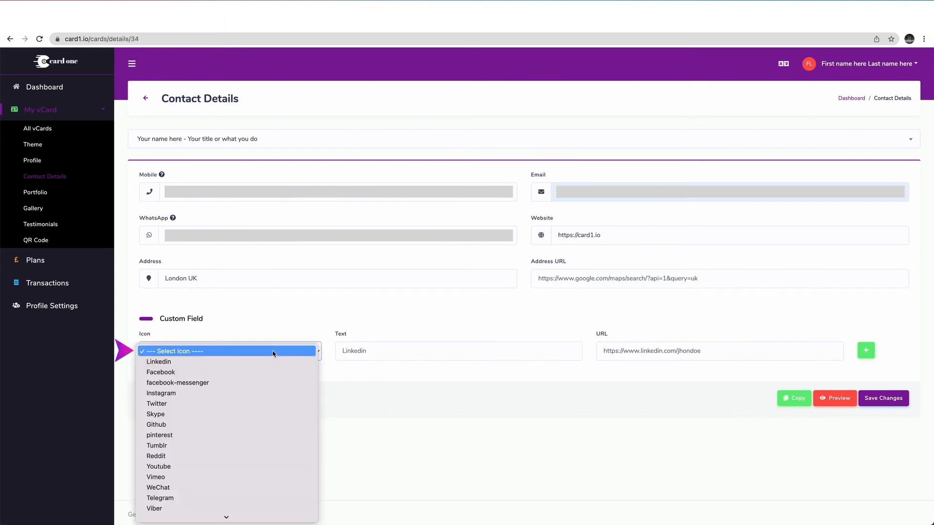
{"action": "mouse_move", "coordinate": [158, 361]}
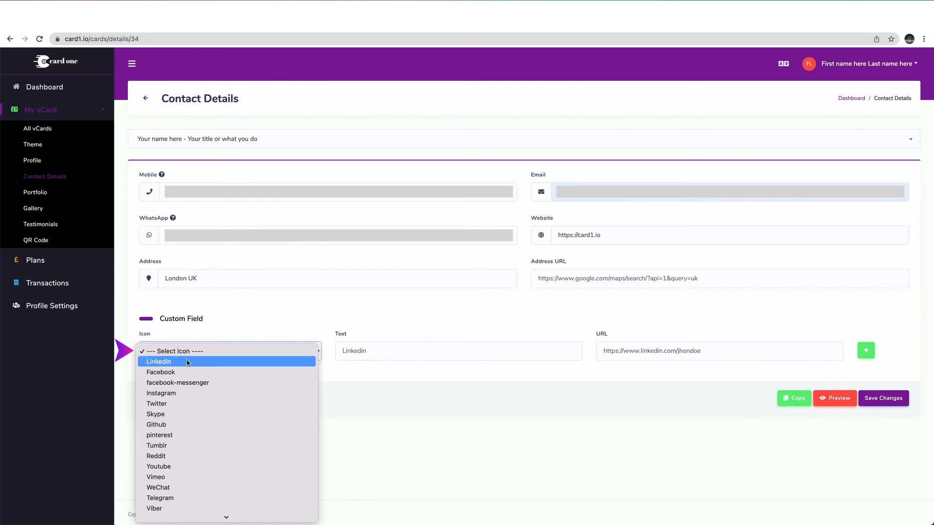
{"action": "left_click", "coordinate": [159, 362]}
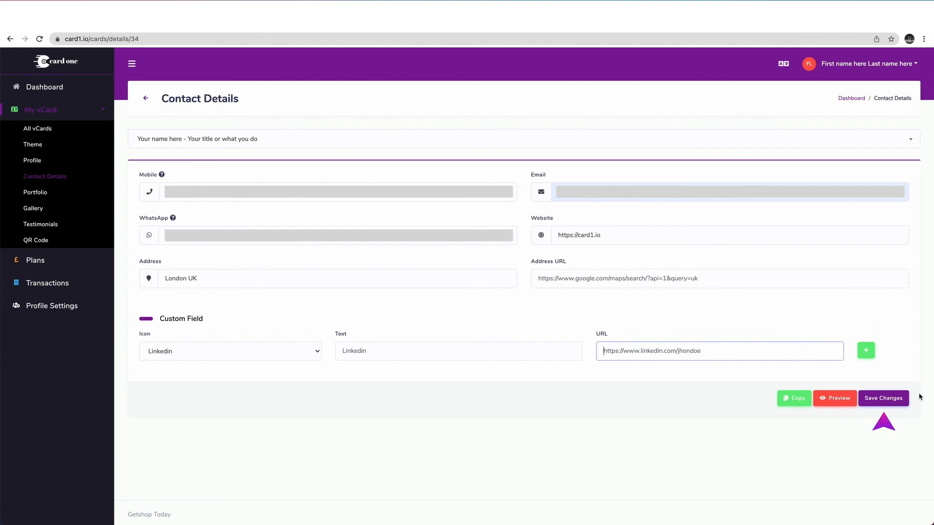
Save the contact details and preview the purple digital business card with QR code.
{"action": "left_click", "coordinate": [883, 398]}
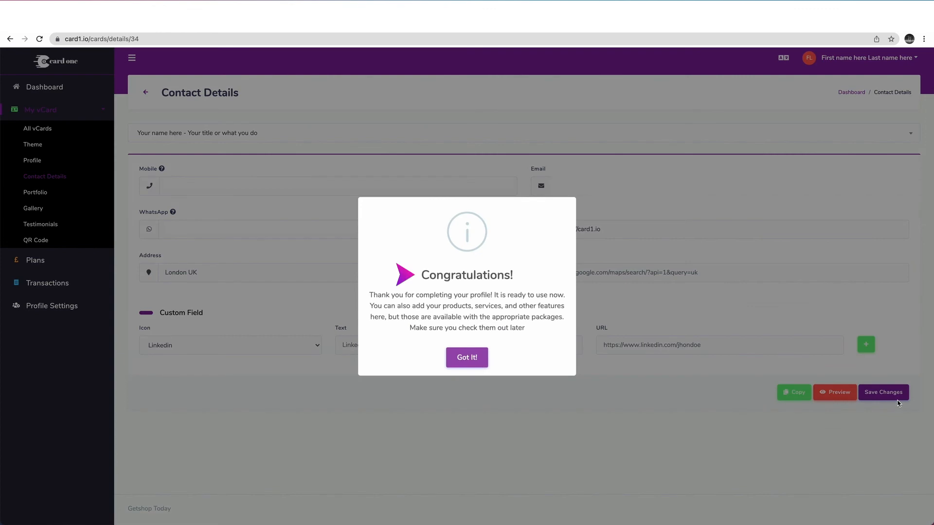
{"action": "mouse_move", "coordinate": [513, 337]}
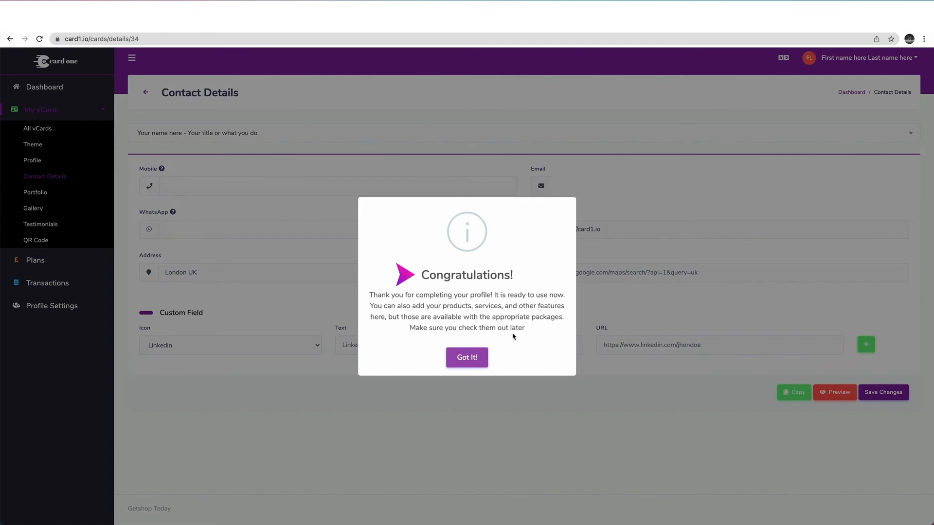
{"action": "mouse_move", "coordinate": [450, 320]}
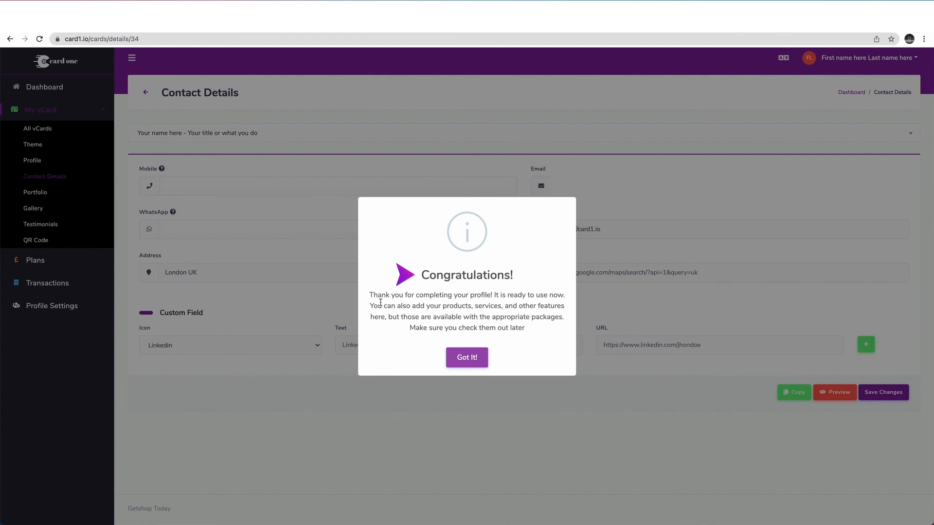
{"action": "mouse_move", "coordinate": [467, 357]}
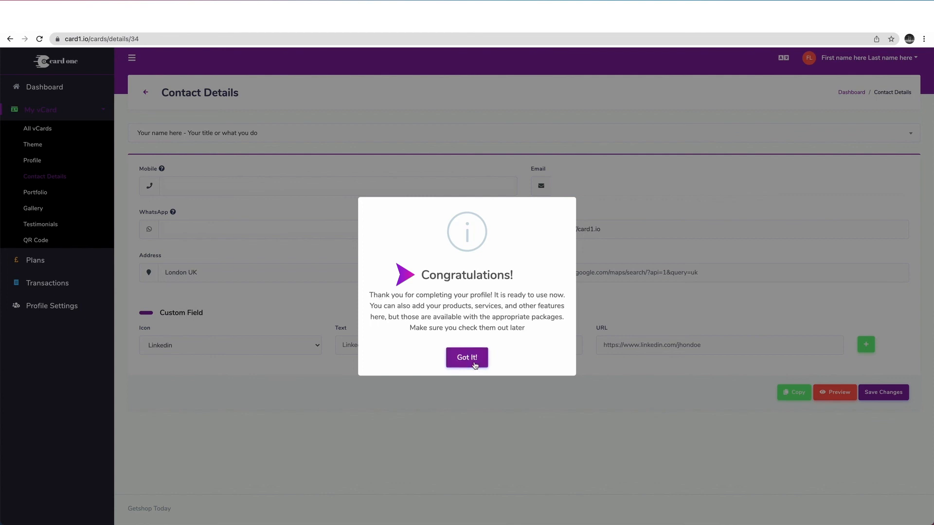
{"action": "left_click", "coordinate": [466, 357]}
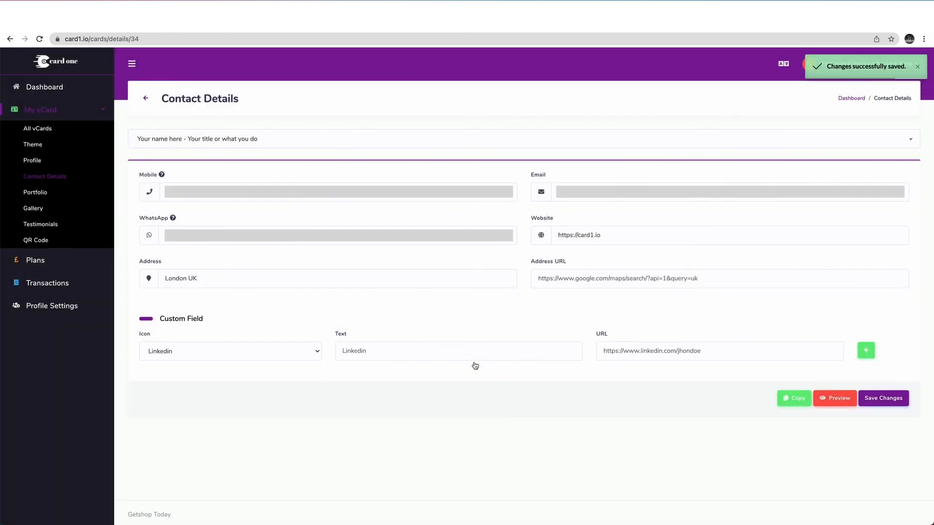
{"action": "mouse_move", "coordinate": [371, 310]}
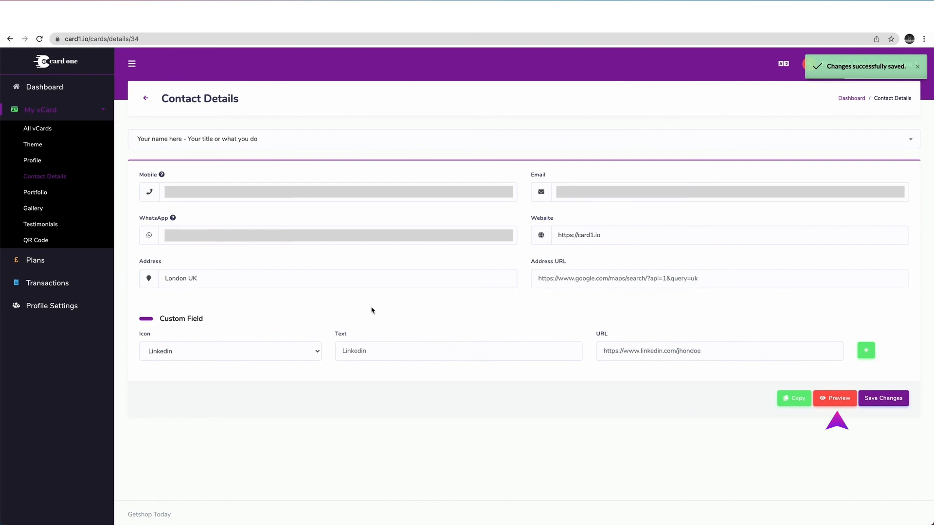
{"action": "left_click", "coordinate": [834, 398]}
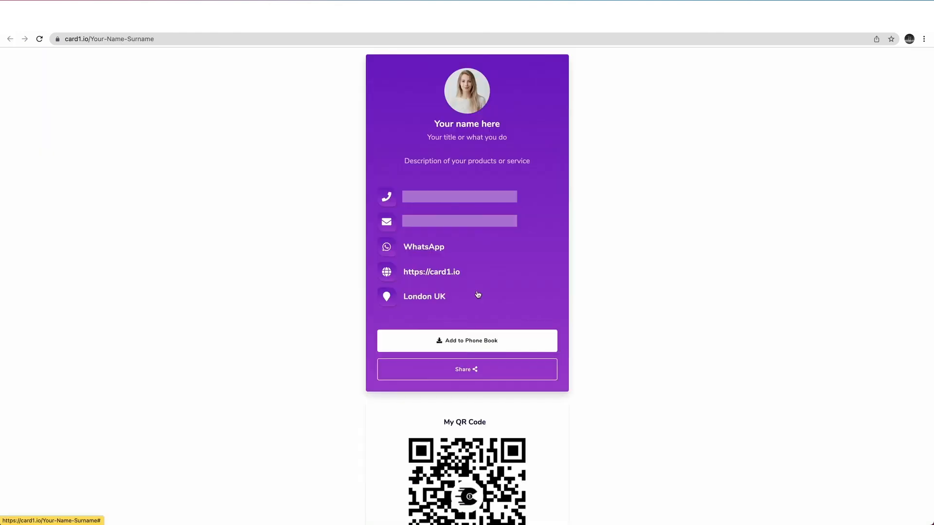